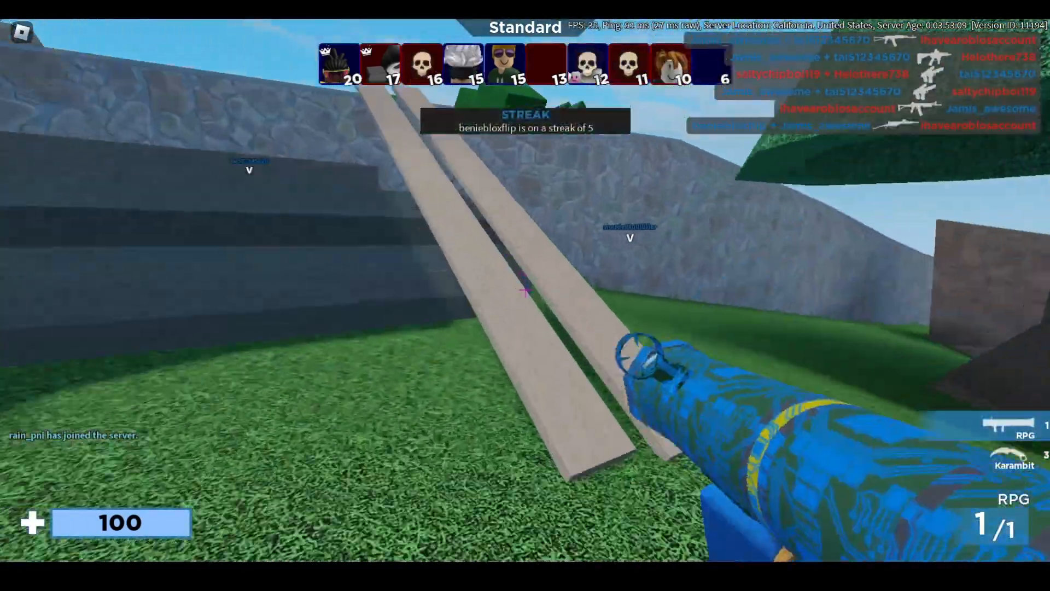
Start the playtest and say 'Hey' in chat.
click(525, 289)
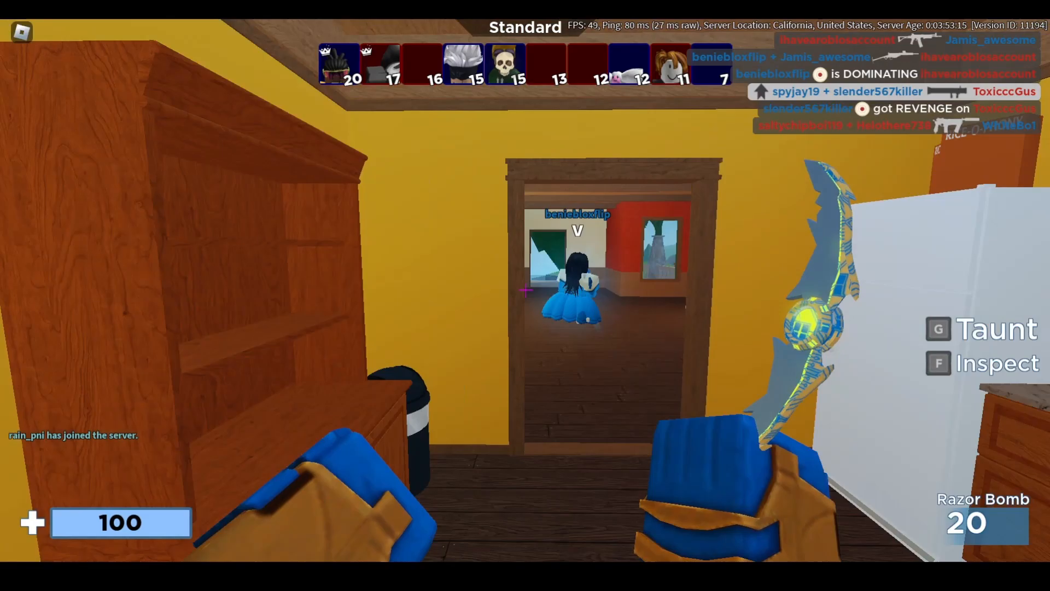
click(525, 289)
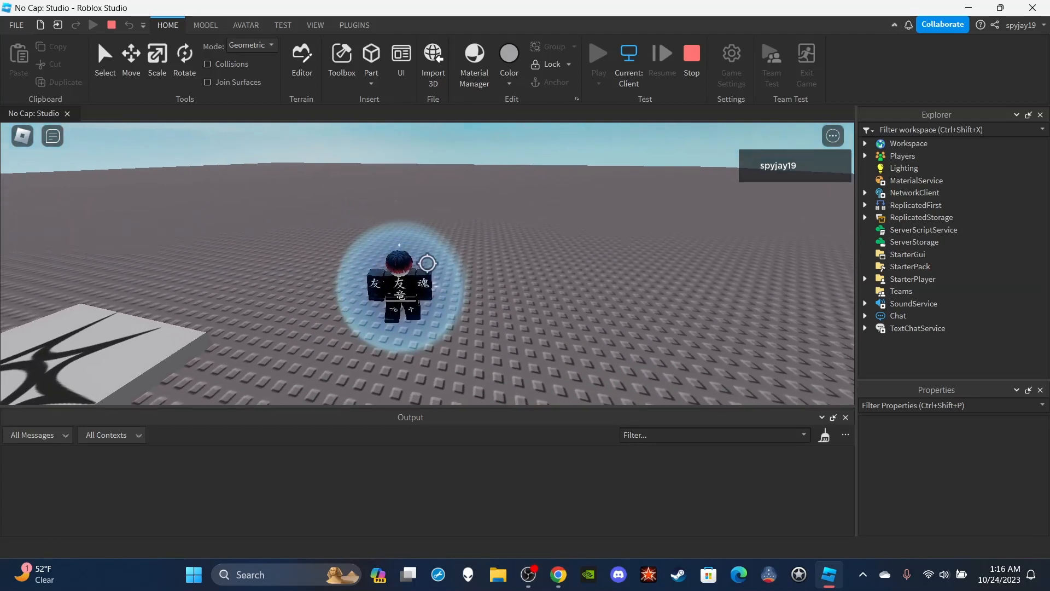
text(Hey)
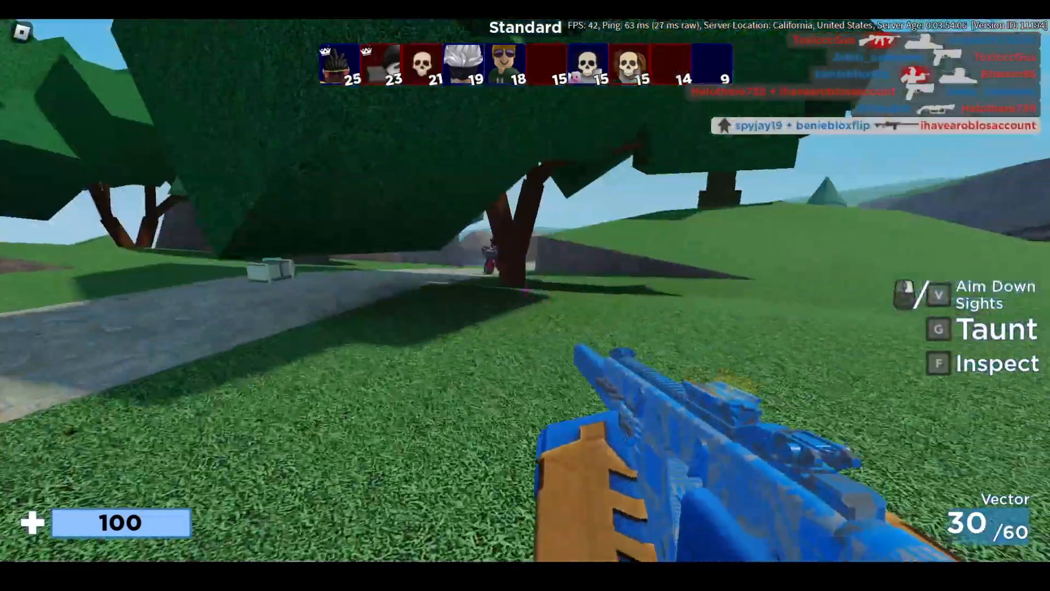
click(525, 281)
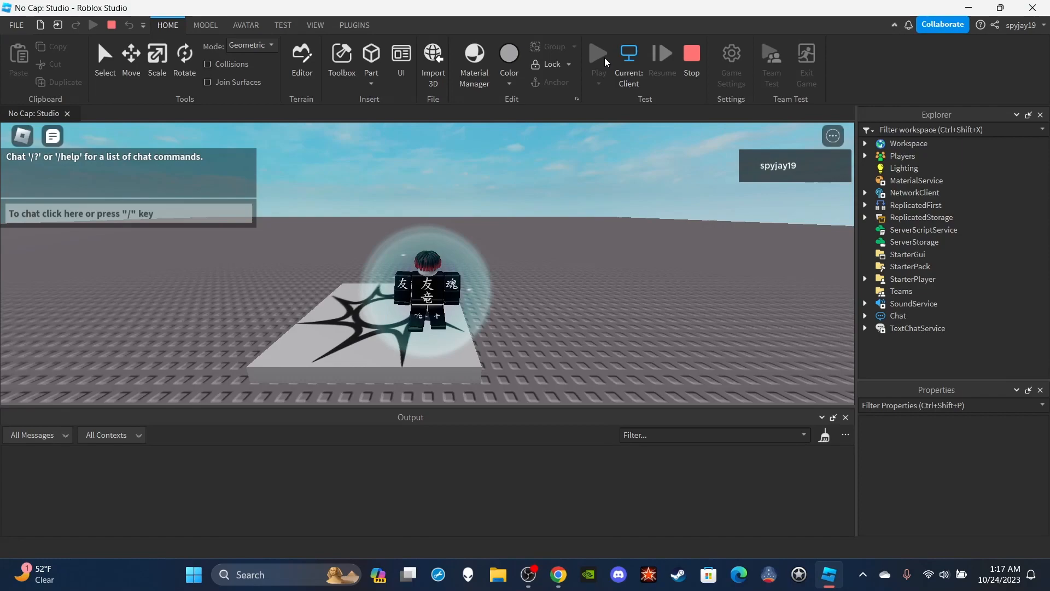
Chat 'I have claustrophobia' in the playtest to trigger the shrinking box effect.
text(I have claustrophobia)
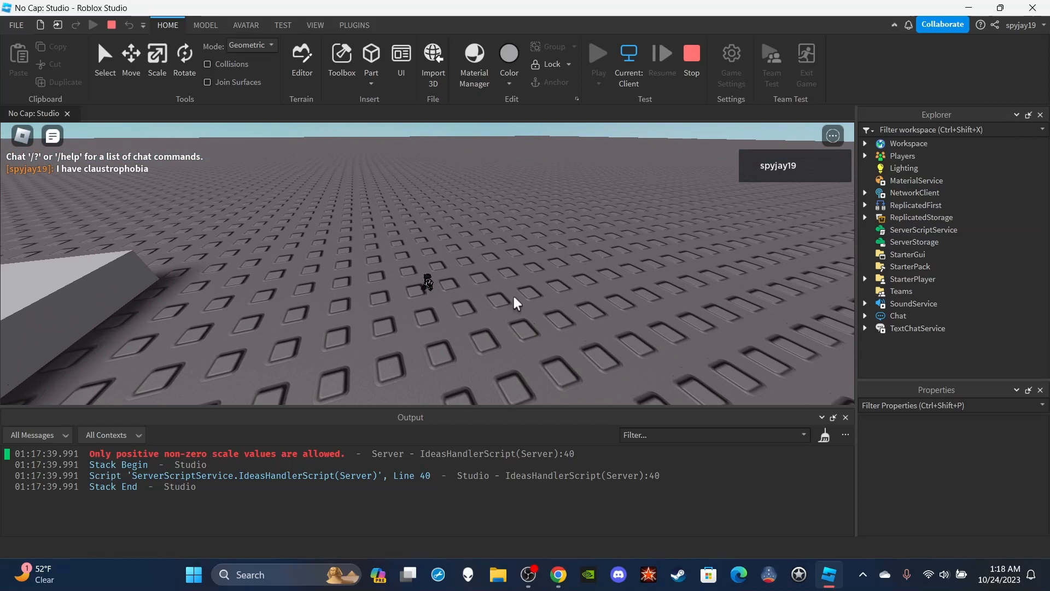
click(692, 54)
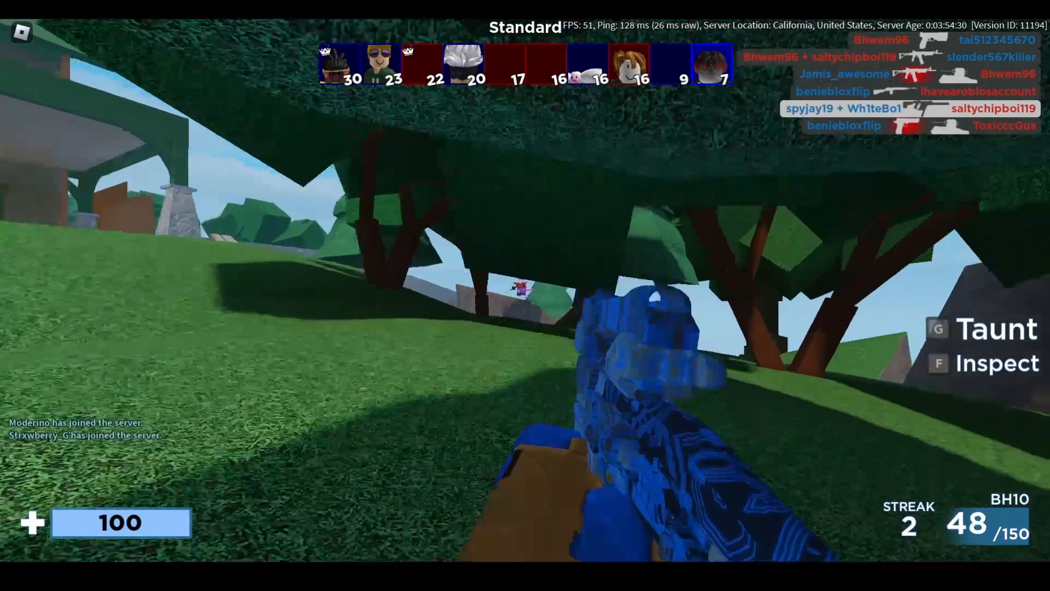
click(525, 289)
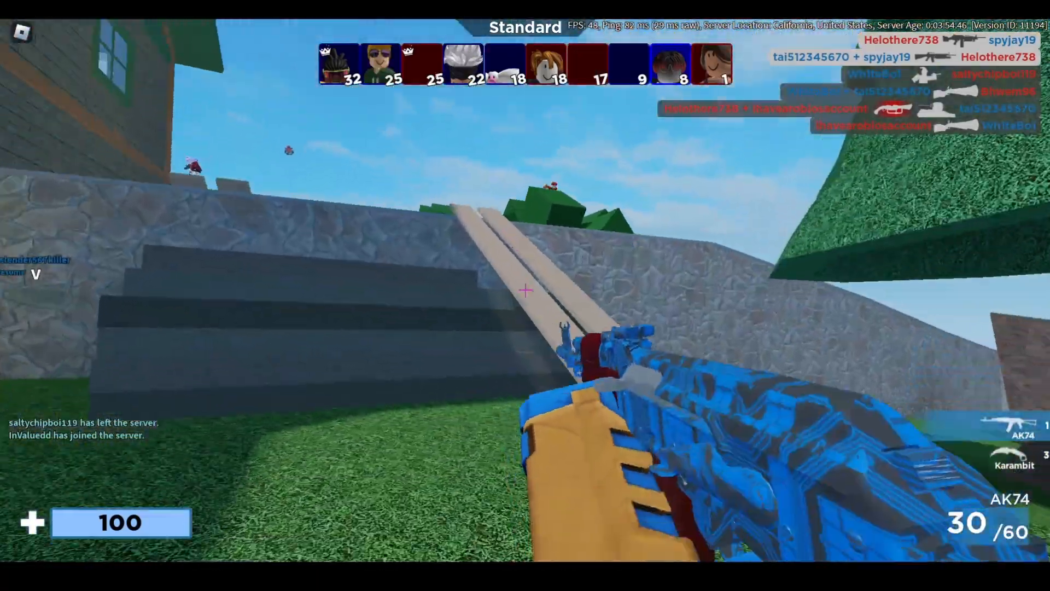
click(525, 290)
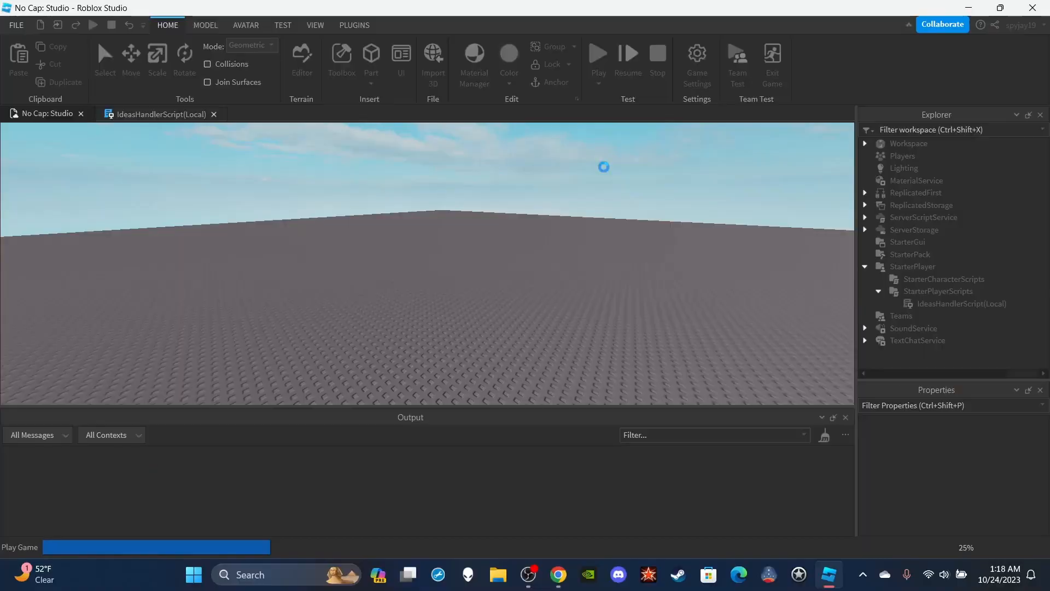
Relaunch the playtest with the local IdeasHandlerScript in StarterPlayerScripts.
click(597, 53)
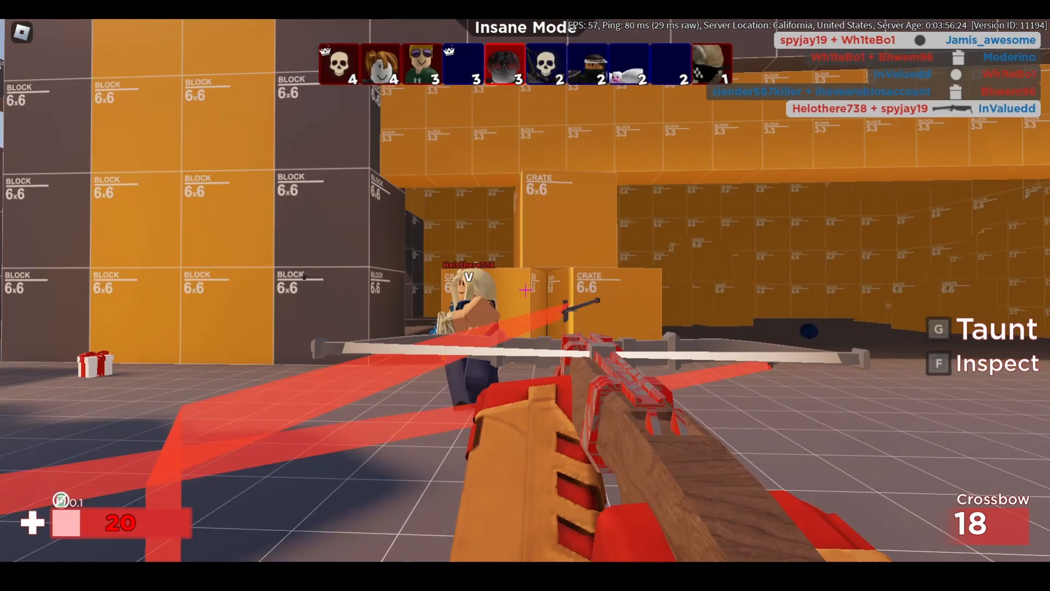
click(525, 289)
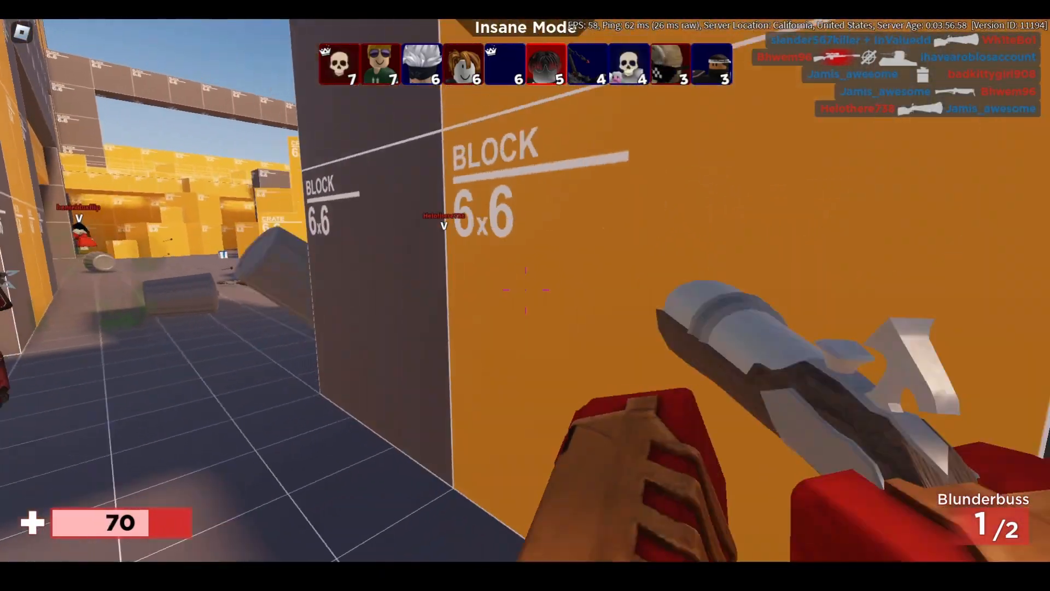
click(525, 289)
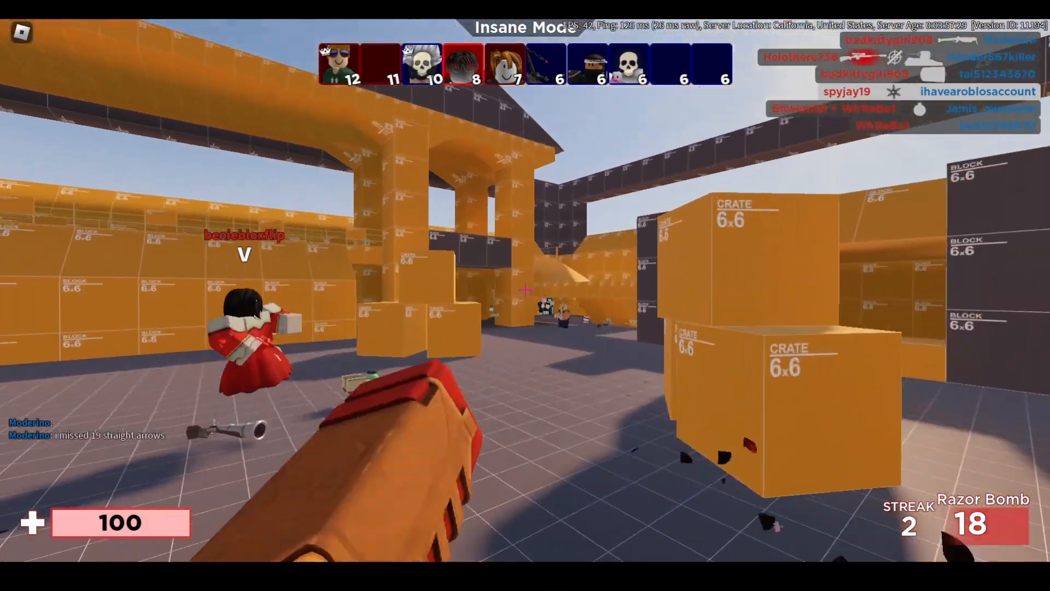
click(525, 289)
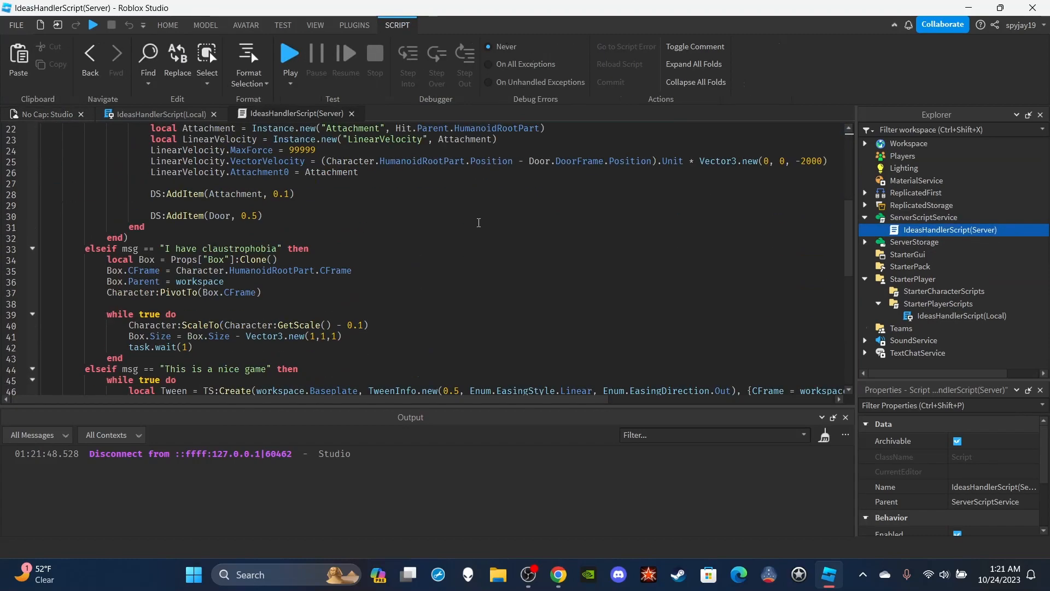
scroll(down, 3)
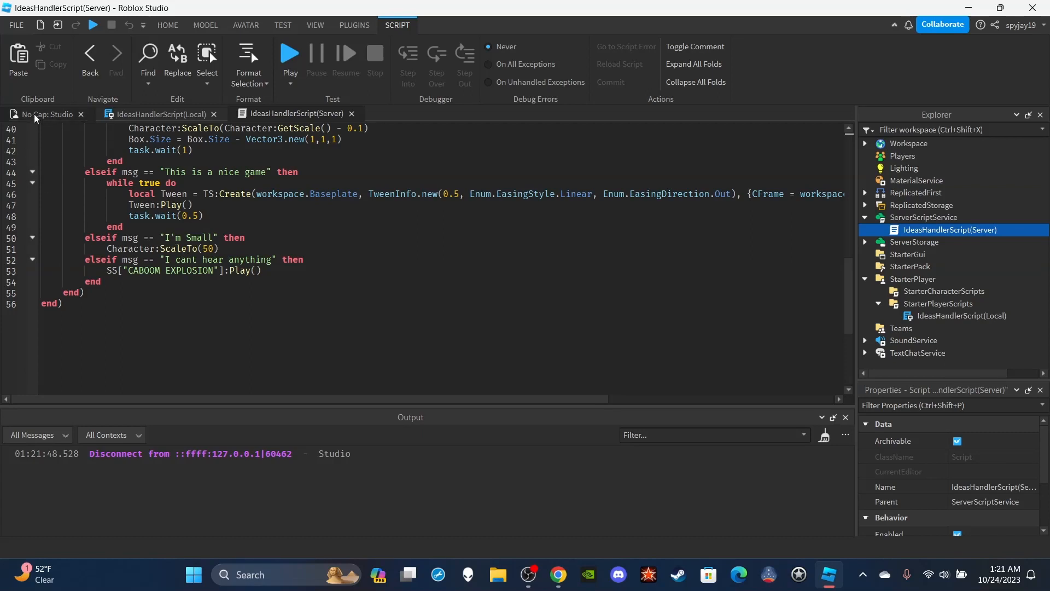
Switch to the No Cap: Studio place view and stop the running test.
click(45, 113)
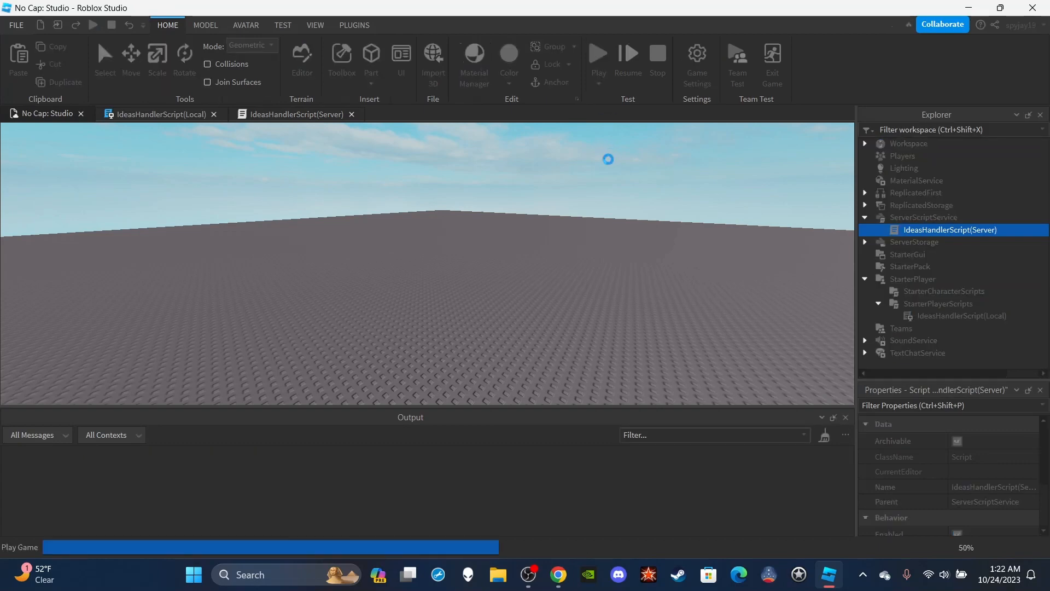
click(597, 53)
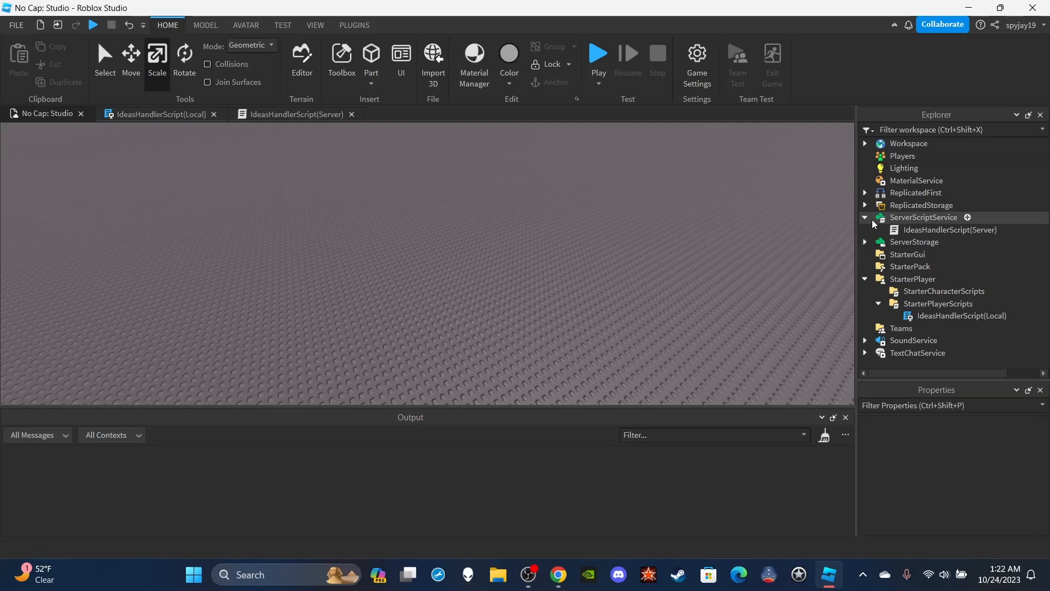
Expand ReplicatedStorage, ServerStorage and Props, then open the local IdeasHandlerScript.
click(865, 206)
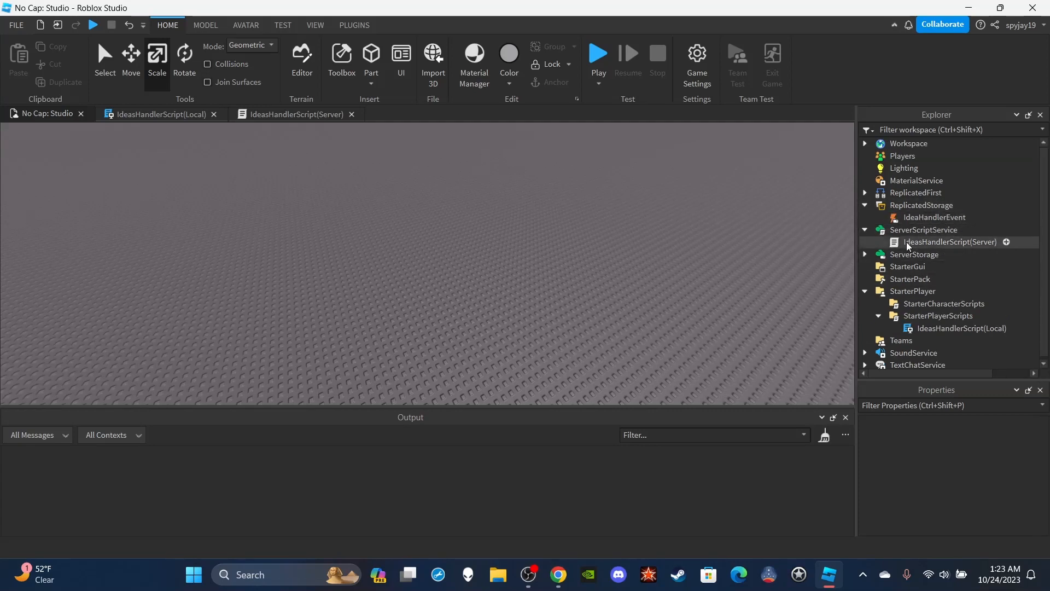
click(962, 329)
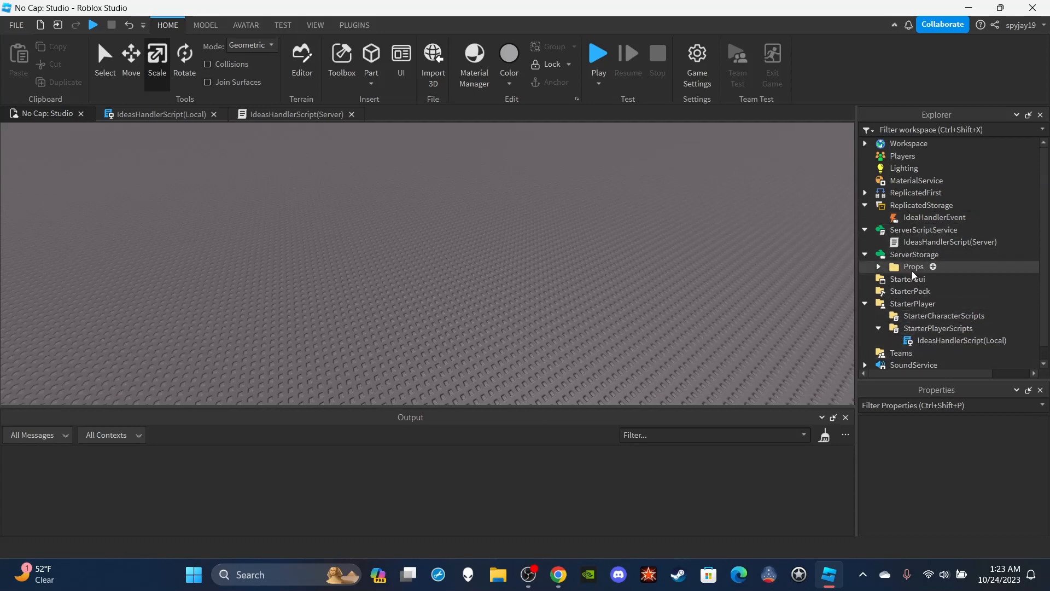
click(913, 266)
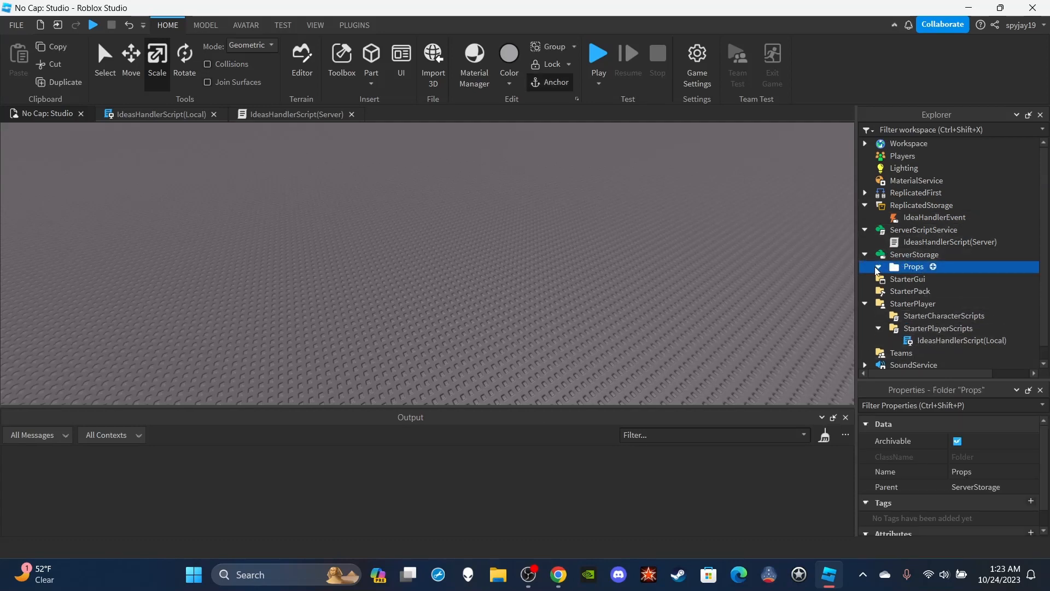
click(878, 266)
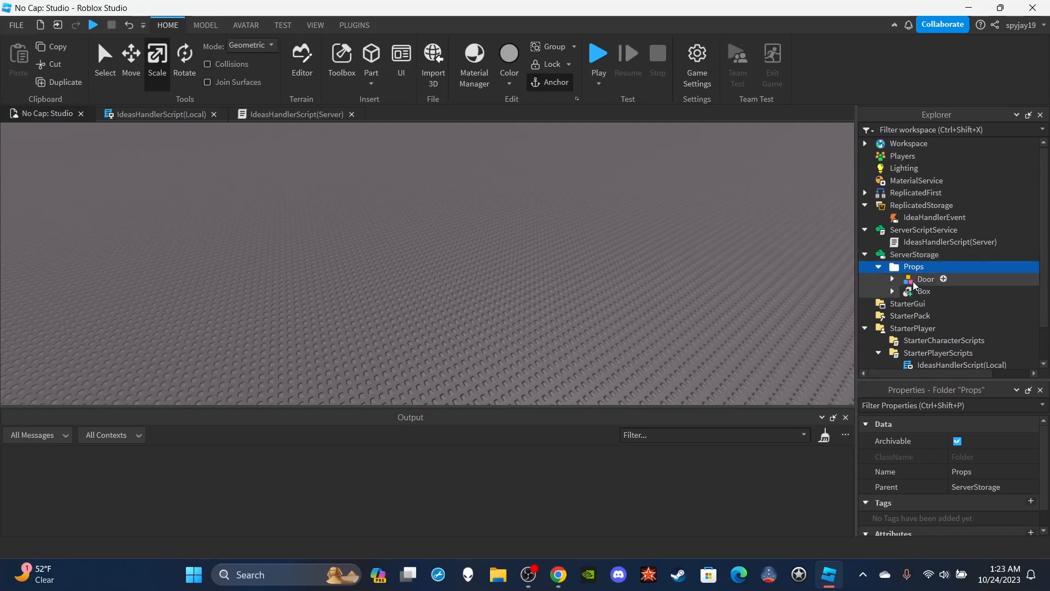
click(926, 279)
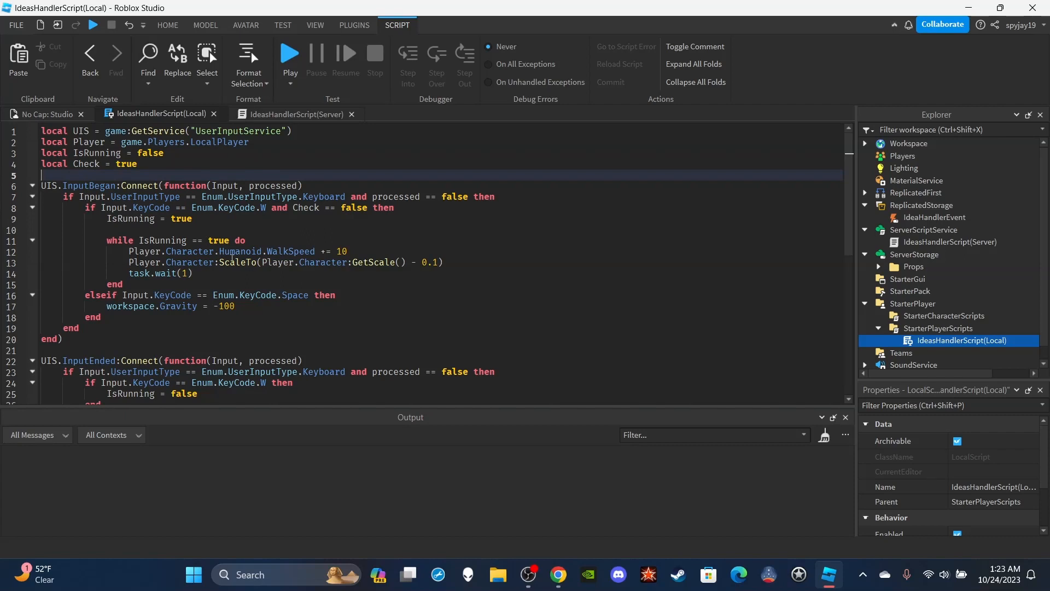
double_click(306, 208)
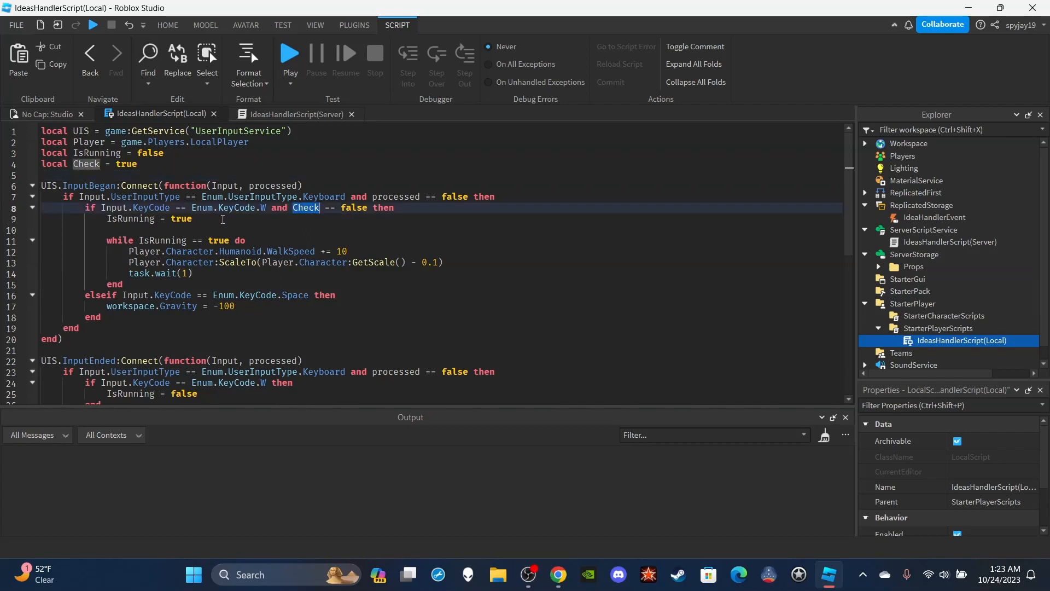
click(131, 218)
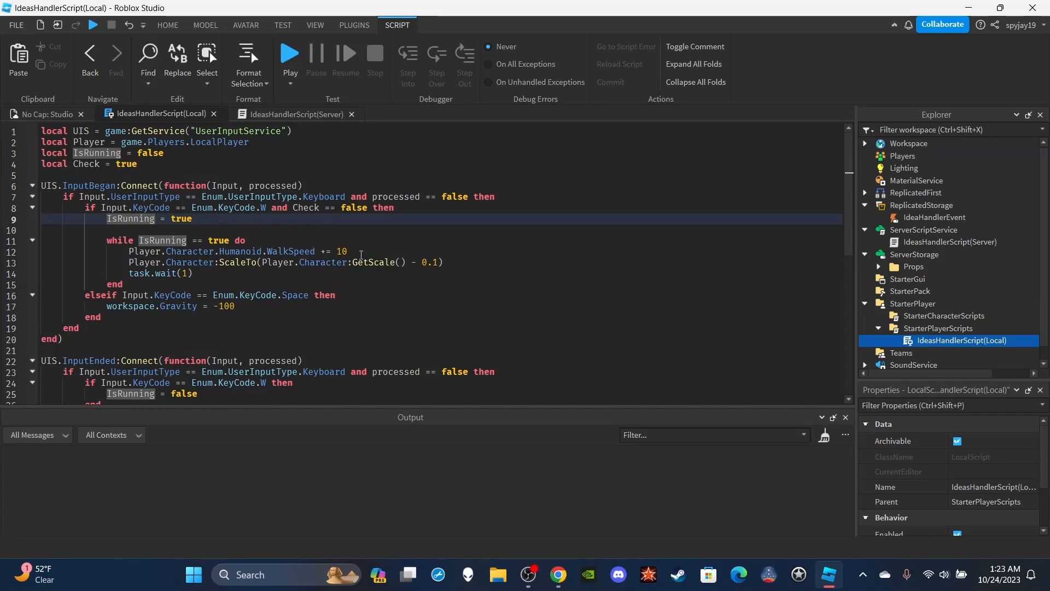
mouse_move(307, 244)
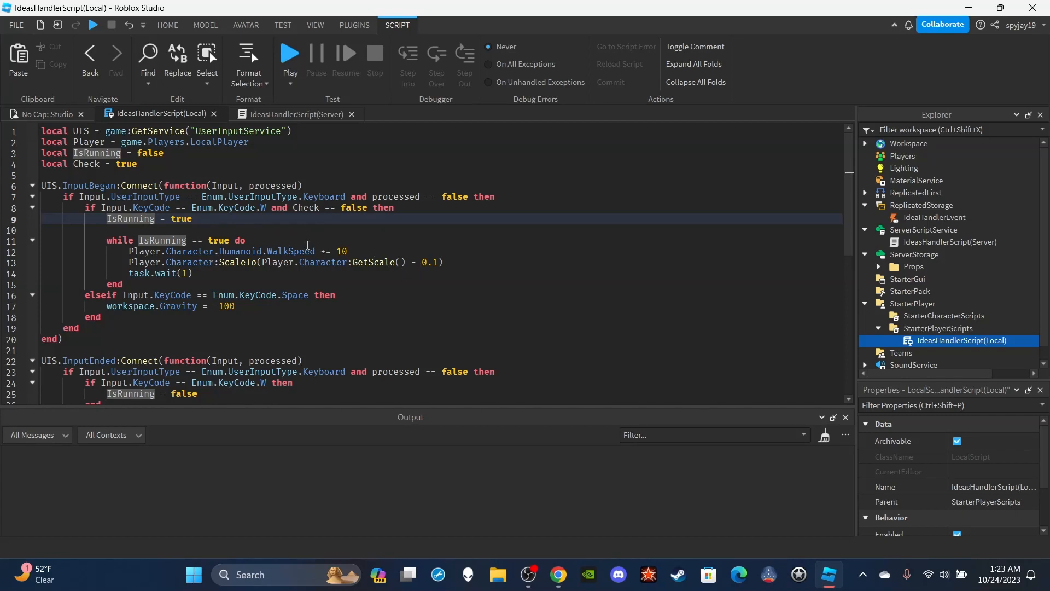
mouse_move(199, 274)
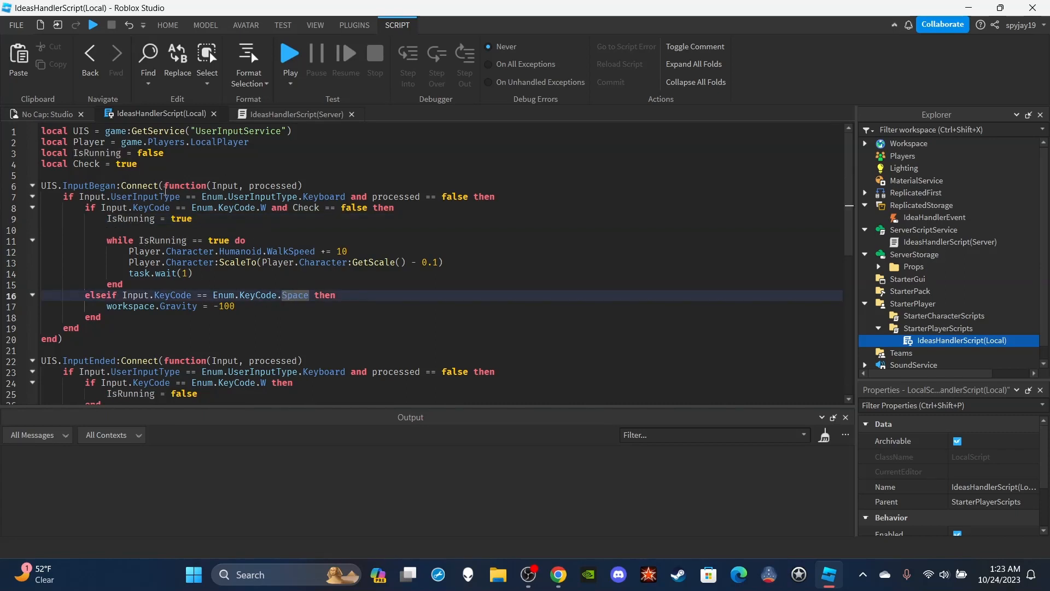
scroll(down, 3)
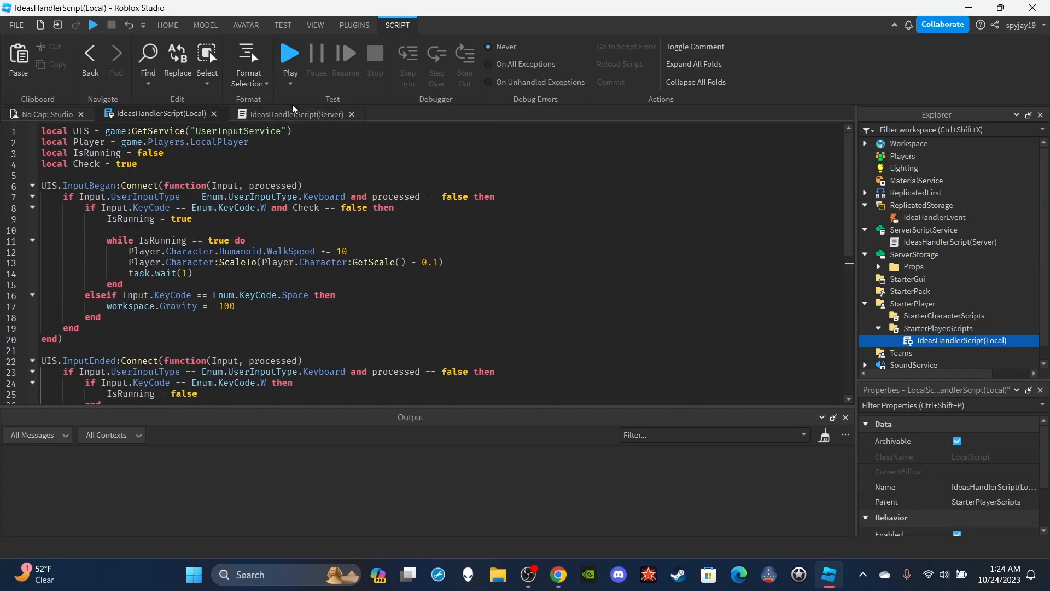
View the server IdeasHandlerScript's Hello/Hey door tween and touch-launch code.
click(294, 114)
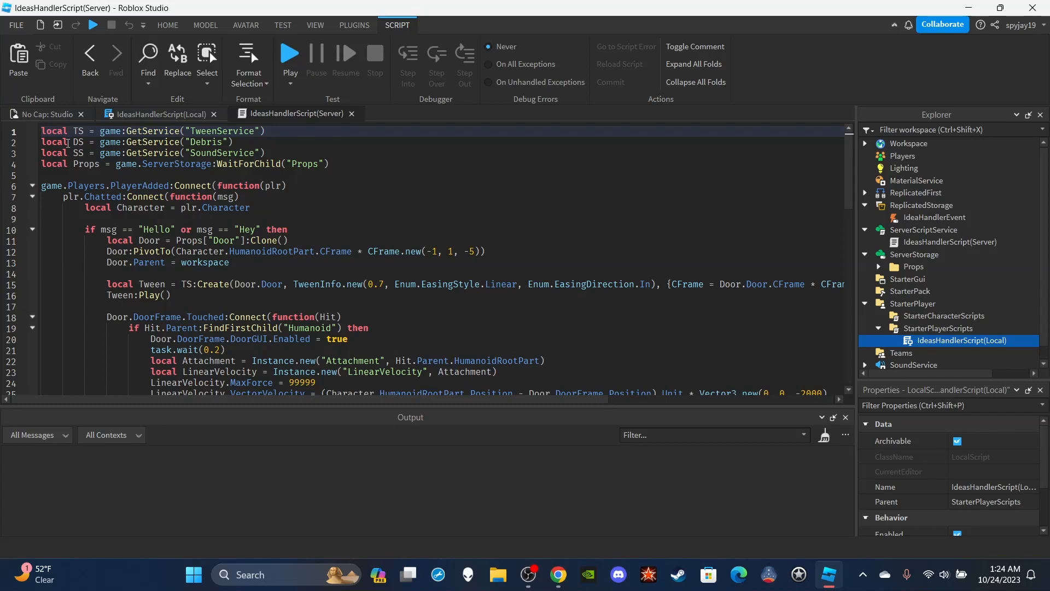
scroll(down, 3)
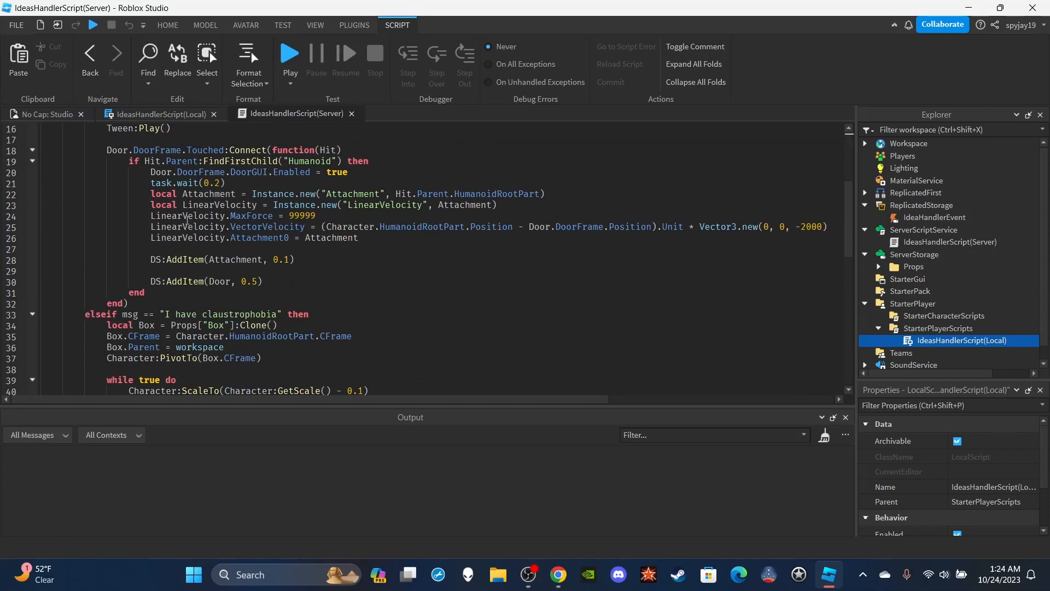
scroll(down, 3)
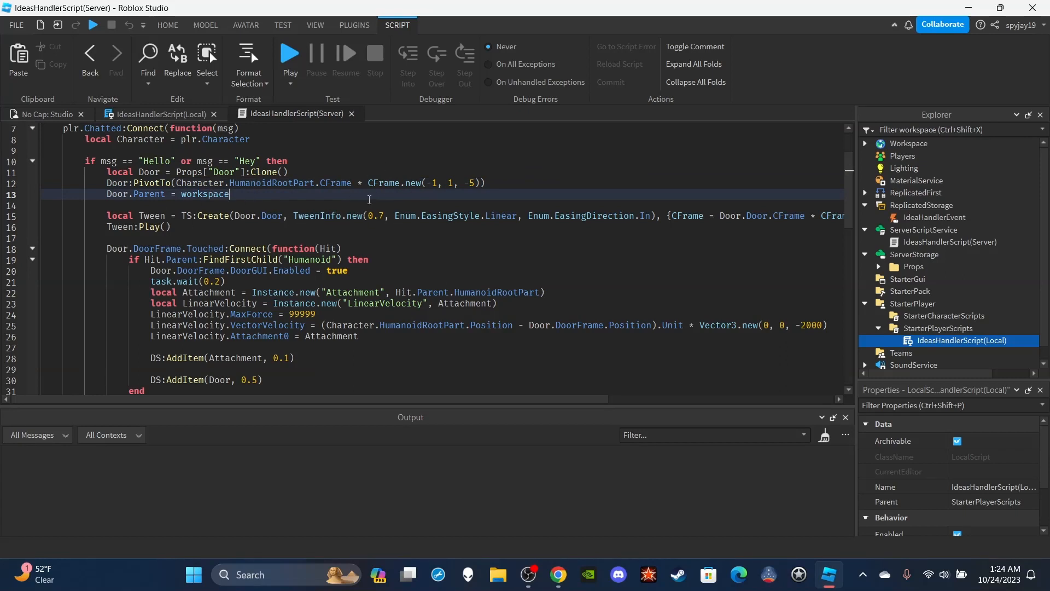
mouse_move(635, 322)
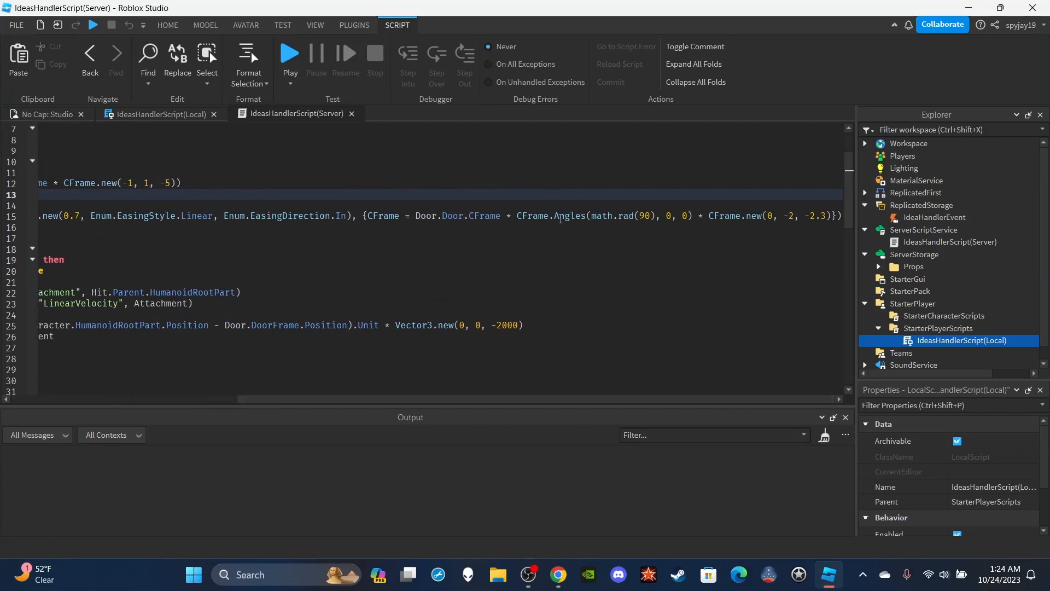
mouse_move(646, 202)
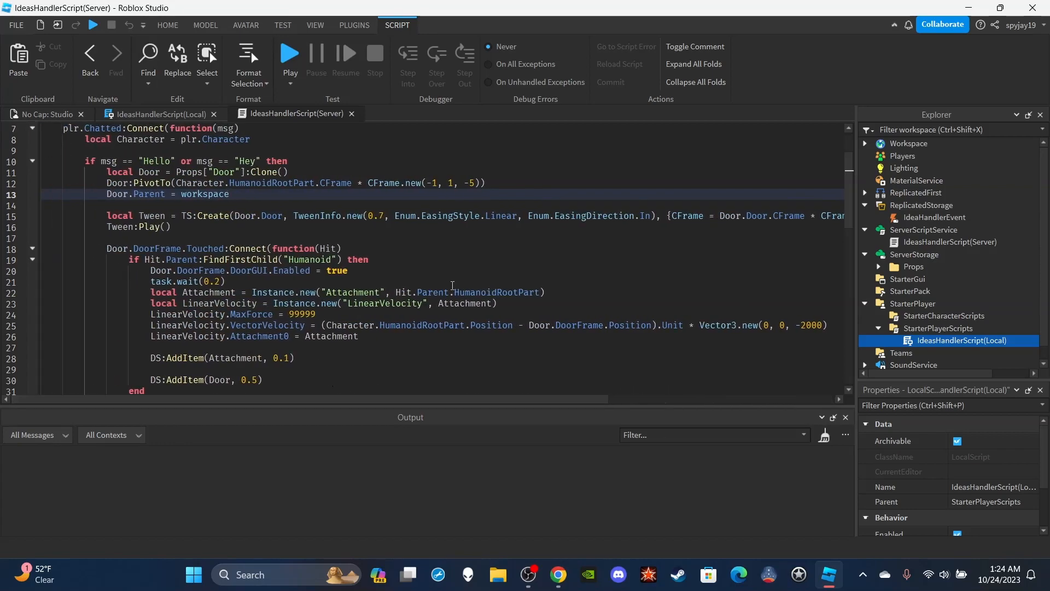
scroll(down, 3)
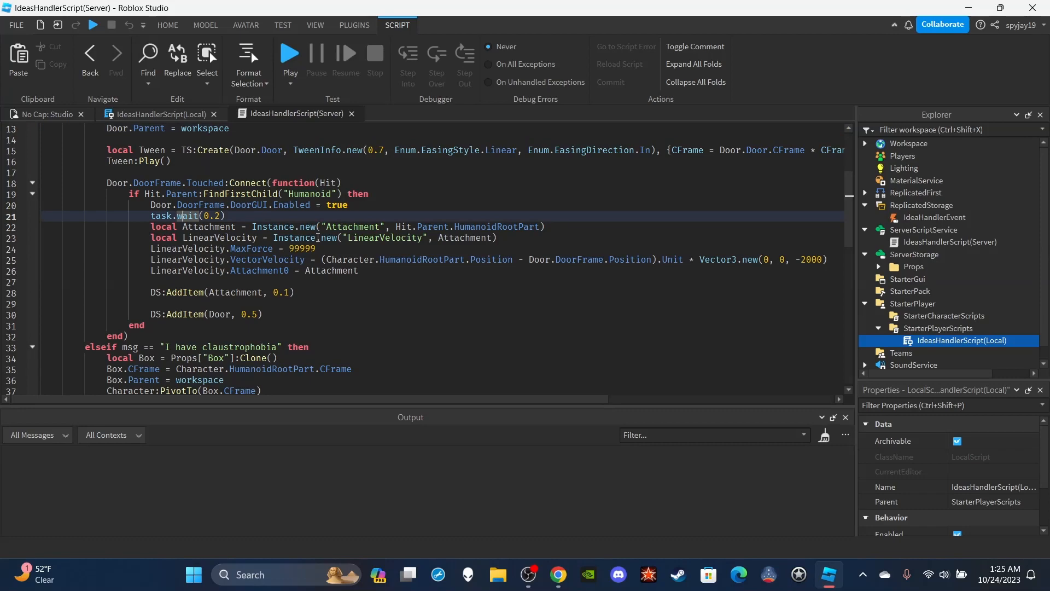
scroll(right, 3)
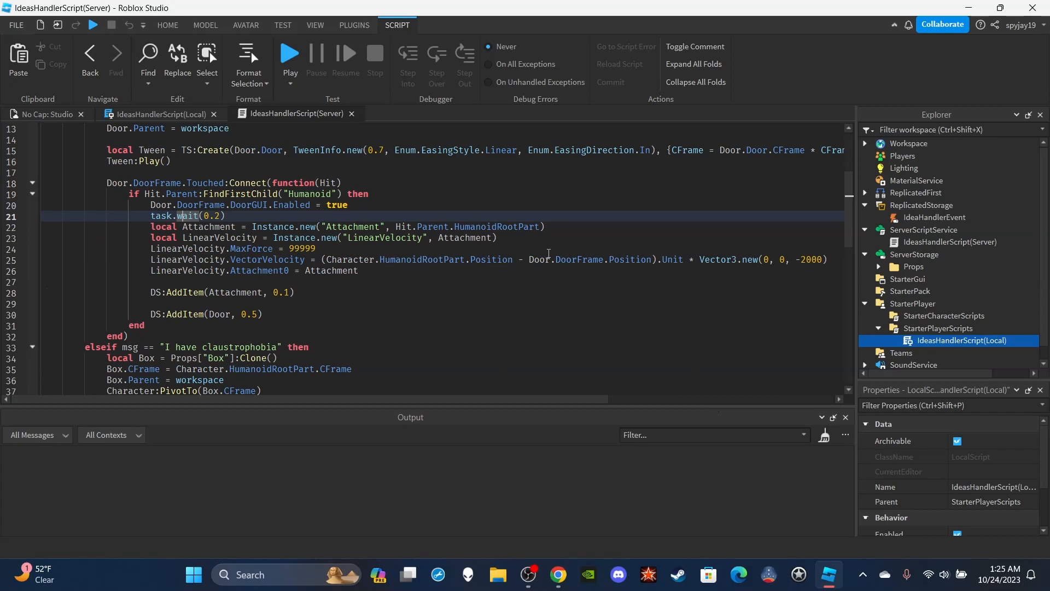
scroll(down, 3)
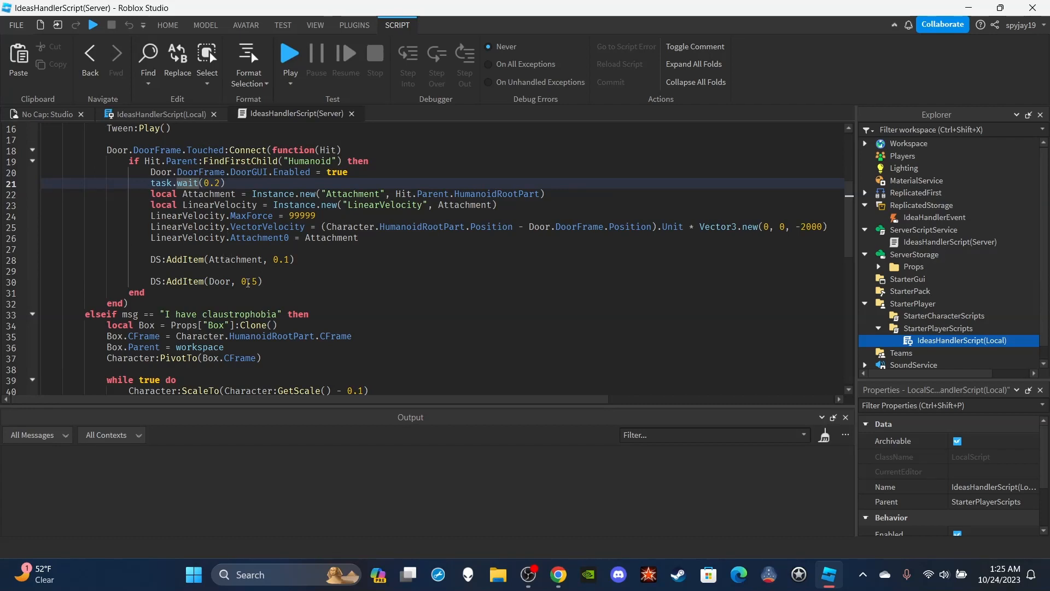
scroll(down, 3)
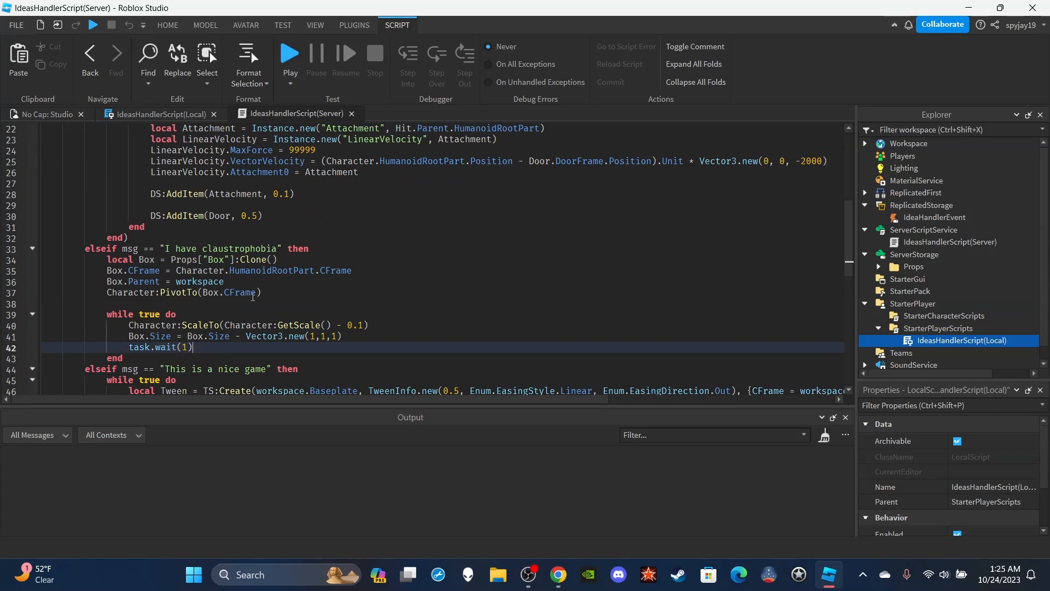
mouse_move(211, 280)
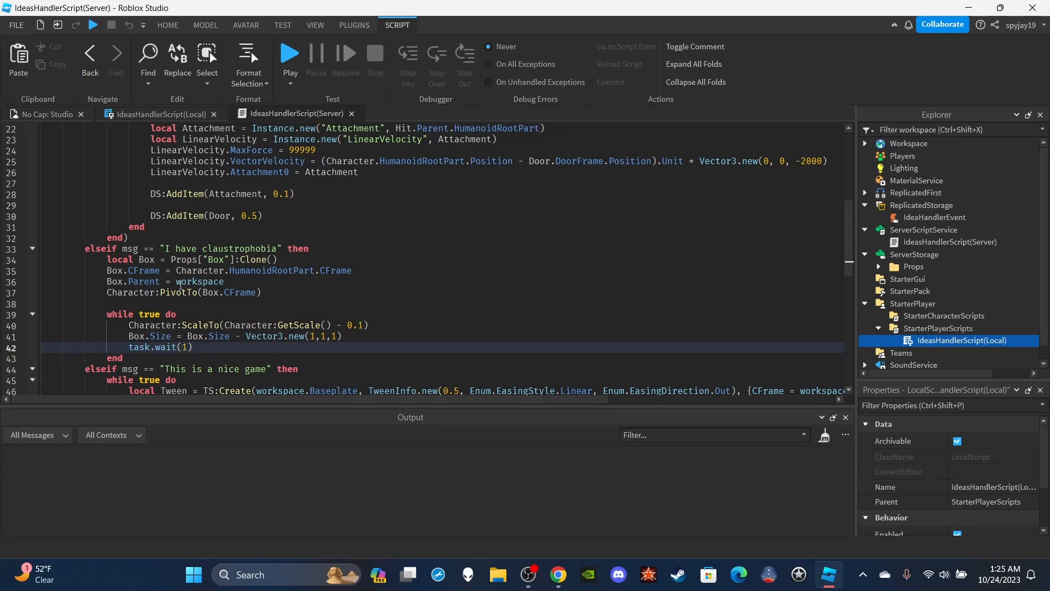
scroll(down, 3)
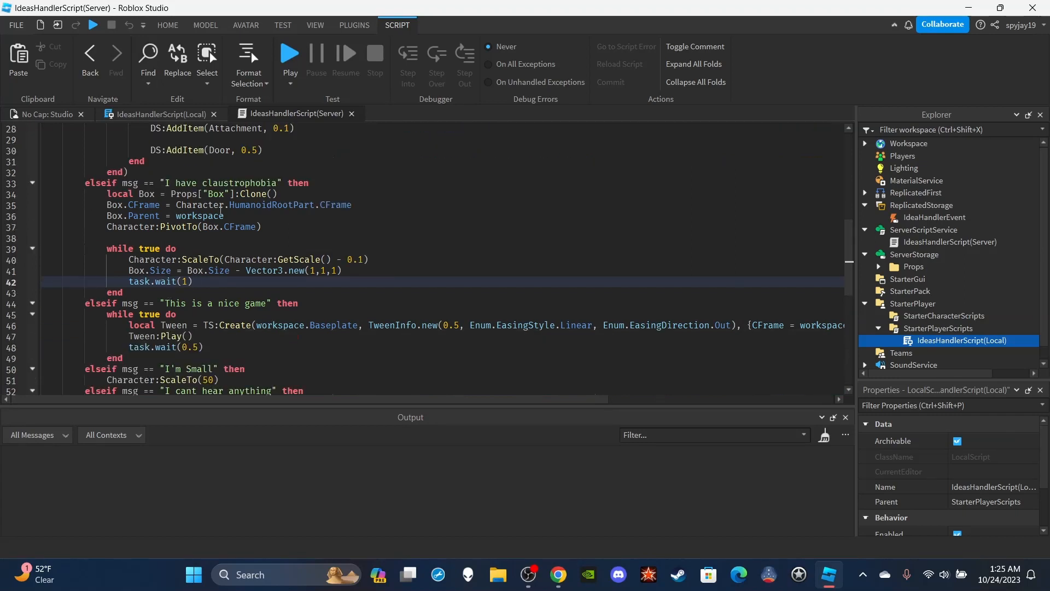
mouse_move(293, 248)
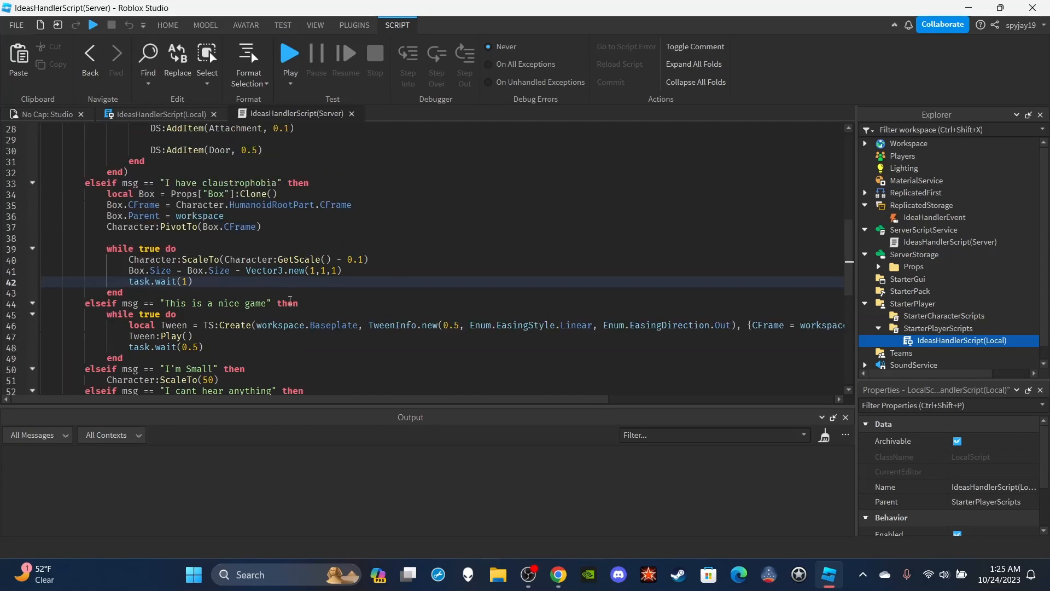
scroll(right, 3)
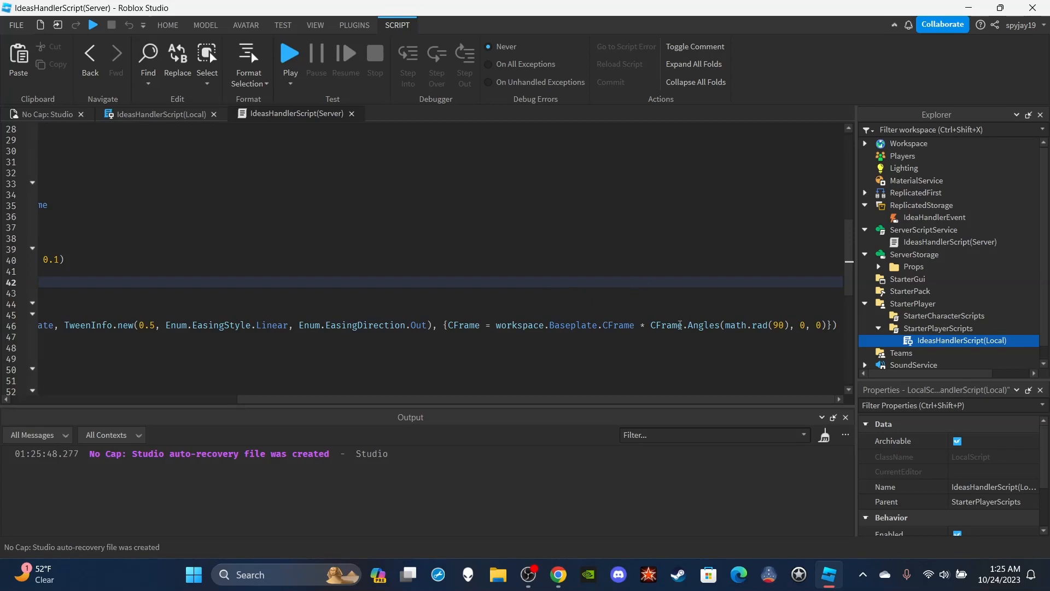
mouse_move(587, 282)
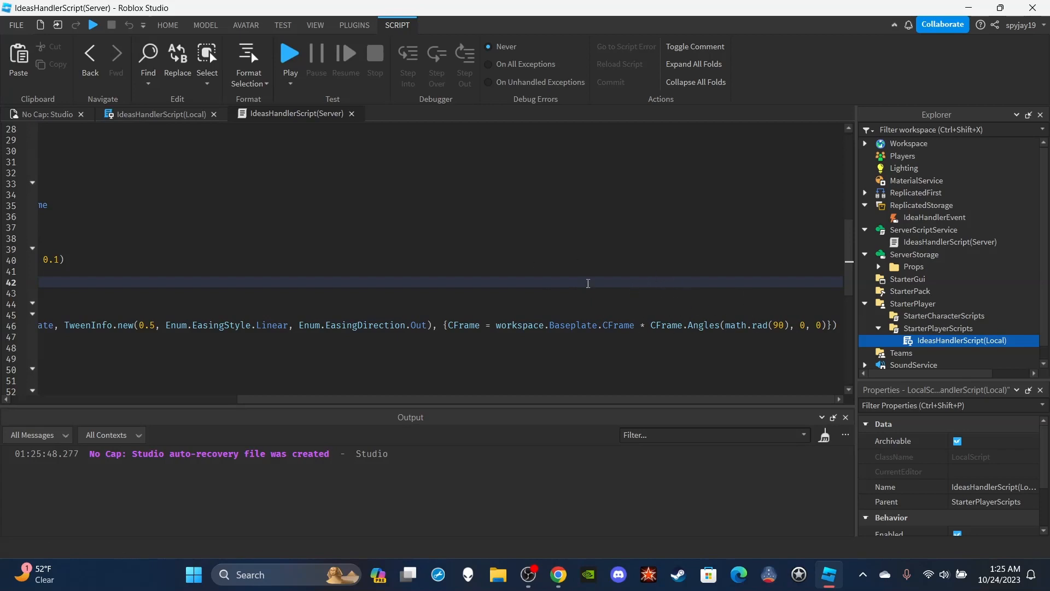
scroll(left, 3)
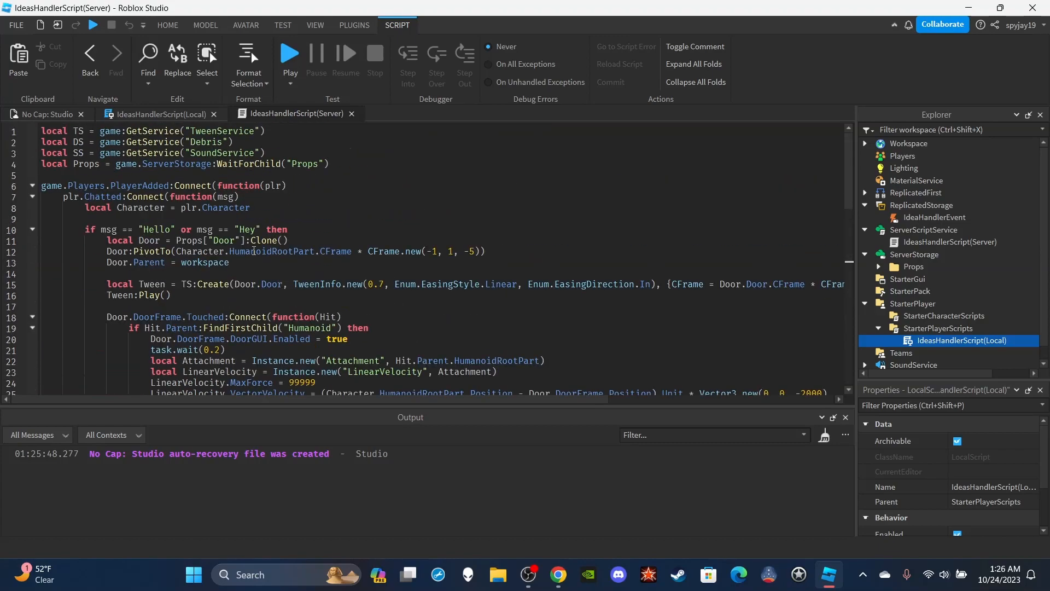
scroll(down, 3)
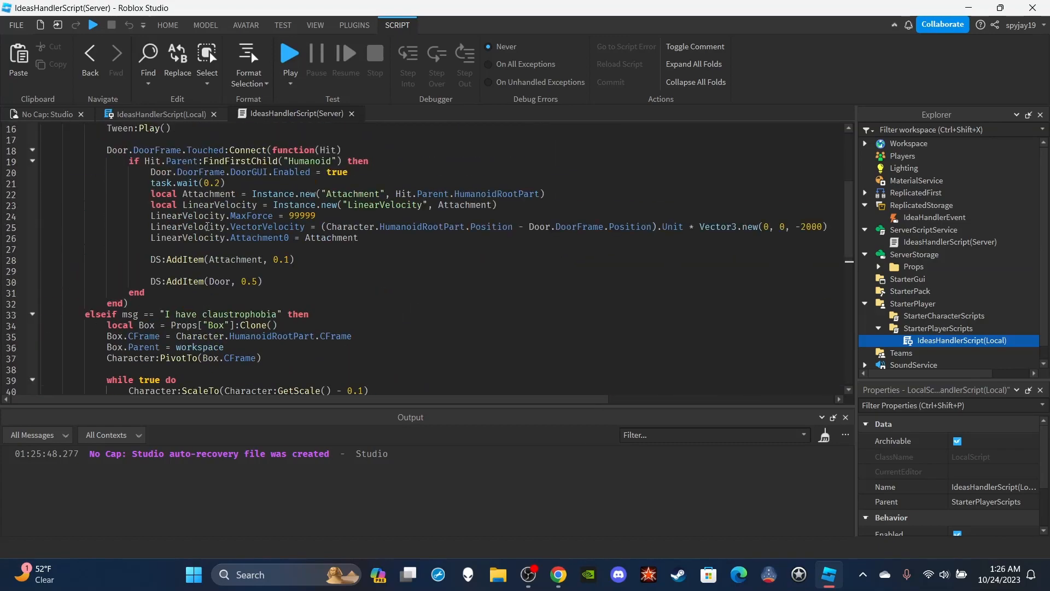